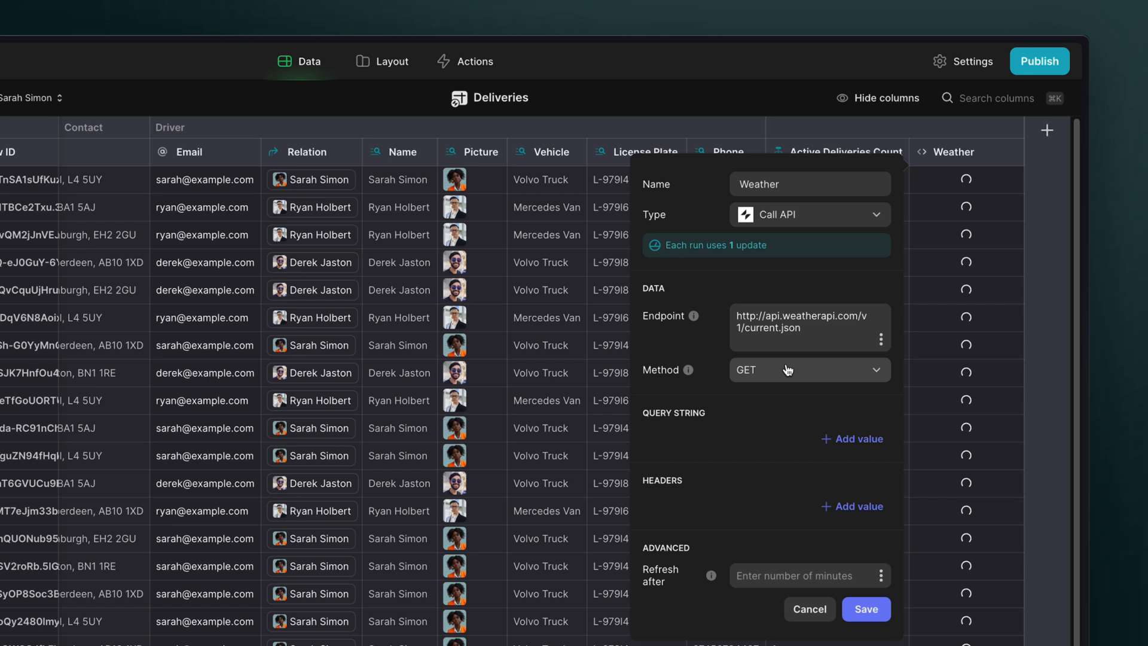
Step: Add a 'key' query parameter to the weather request with the API key value
left_click(809, 370)
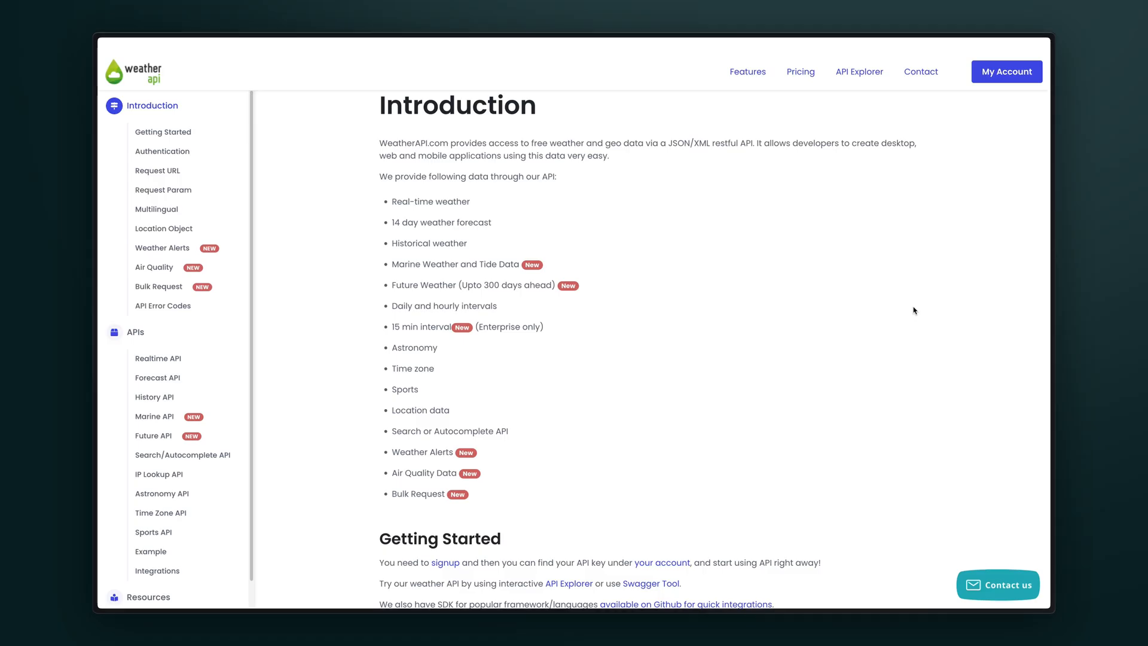
scroll("down", 3)
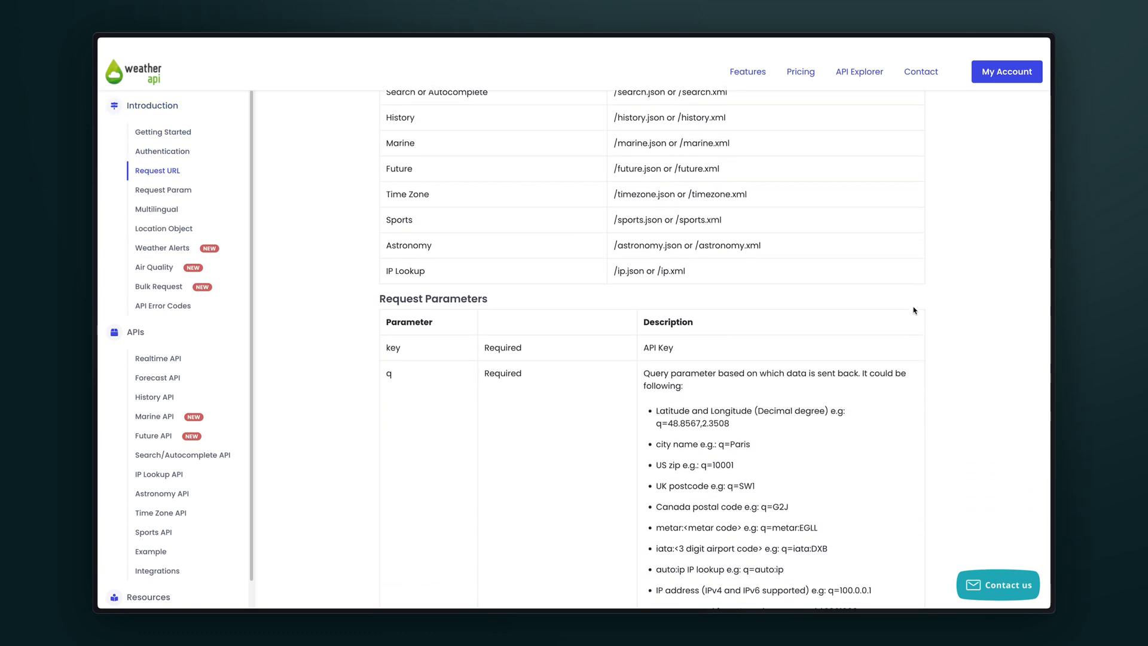
scroll("down", 3)
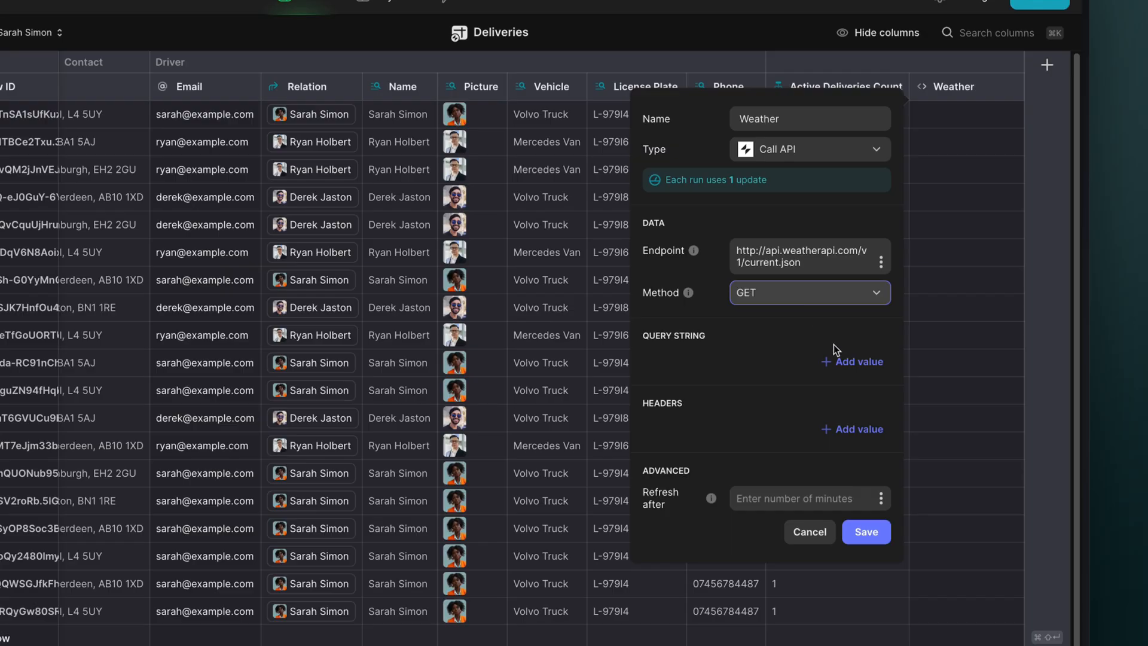
left_click(858, 362)
type("key")
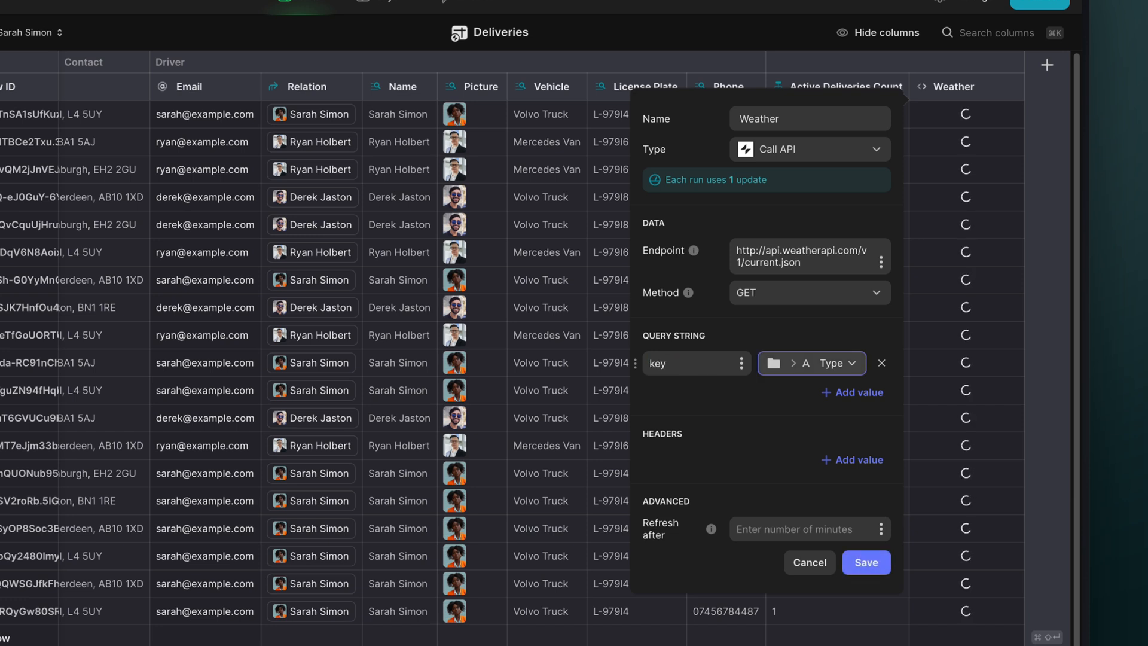
left_click(810, 362)
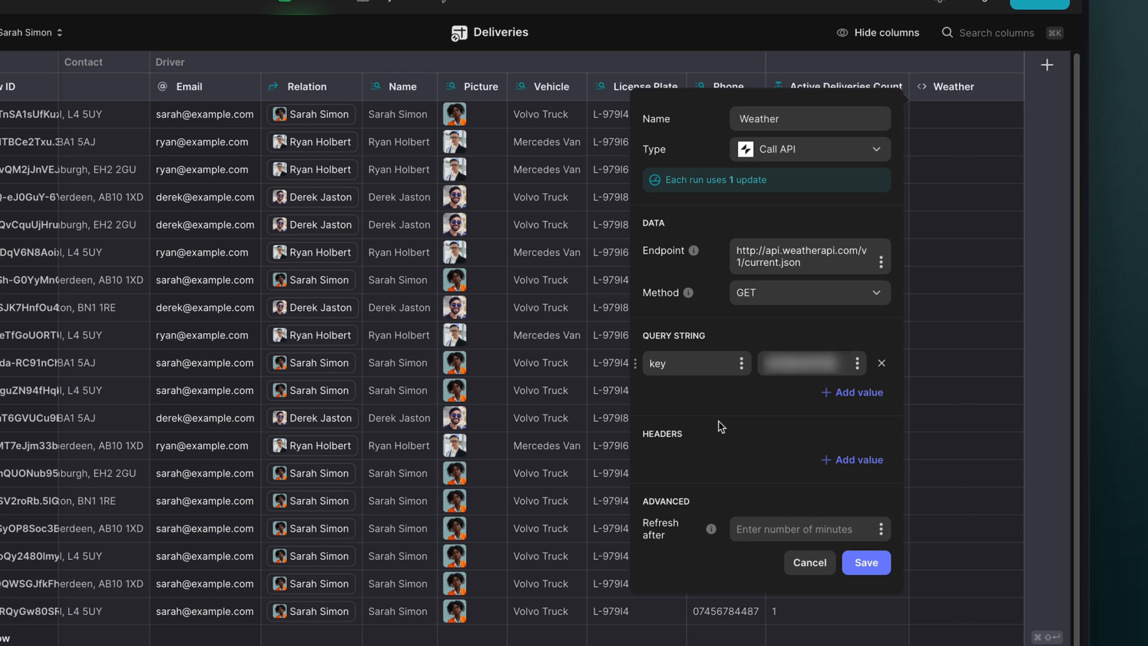
Step: Add query 'q' mapped to the contact's Address, set refresh to 60 minutes, and save
left_click(851, 393)
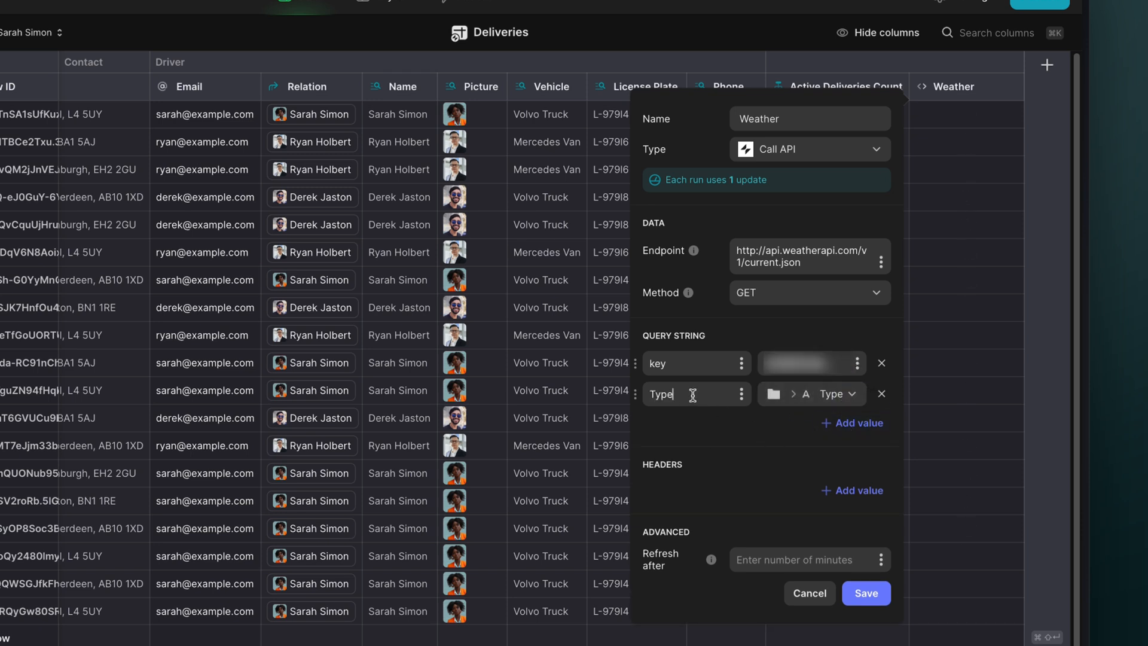
left_click(811, 393)
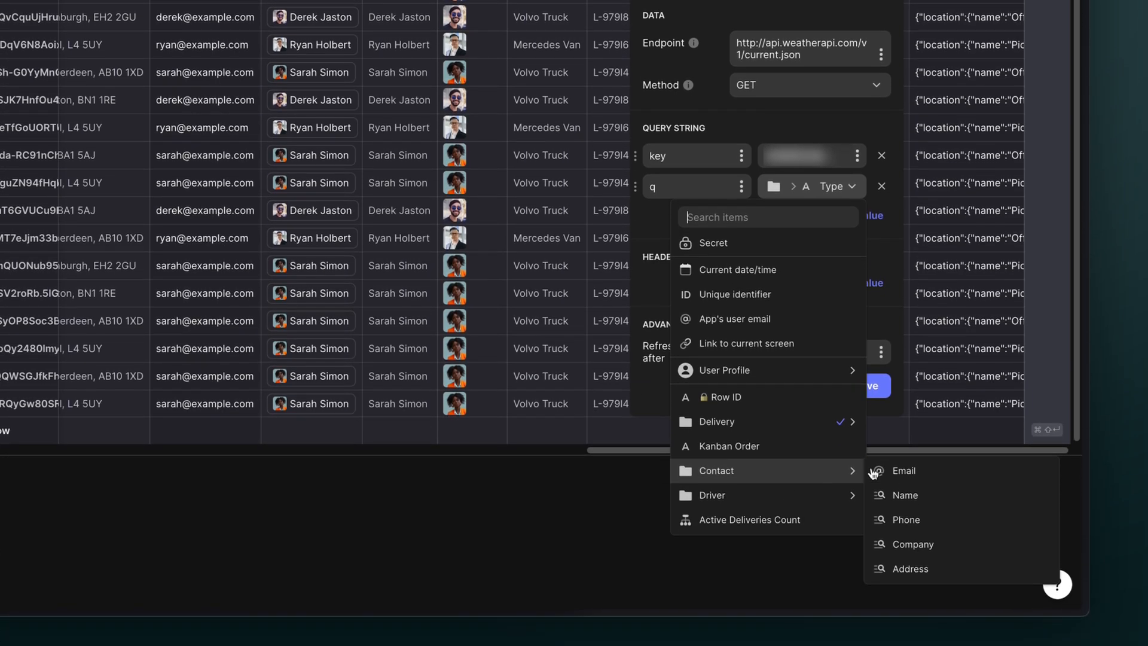
left_click(910, 568)
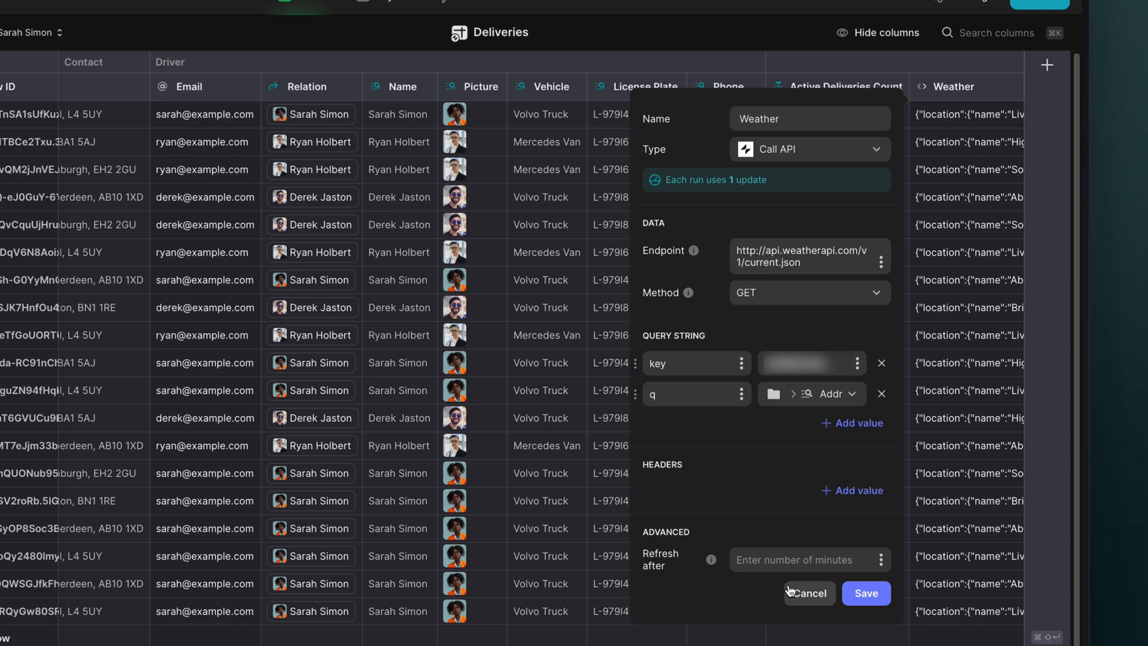
type("60")
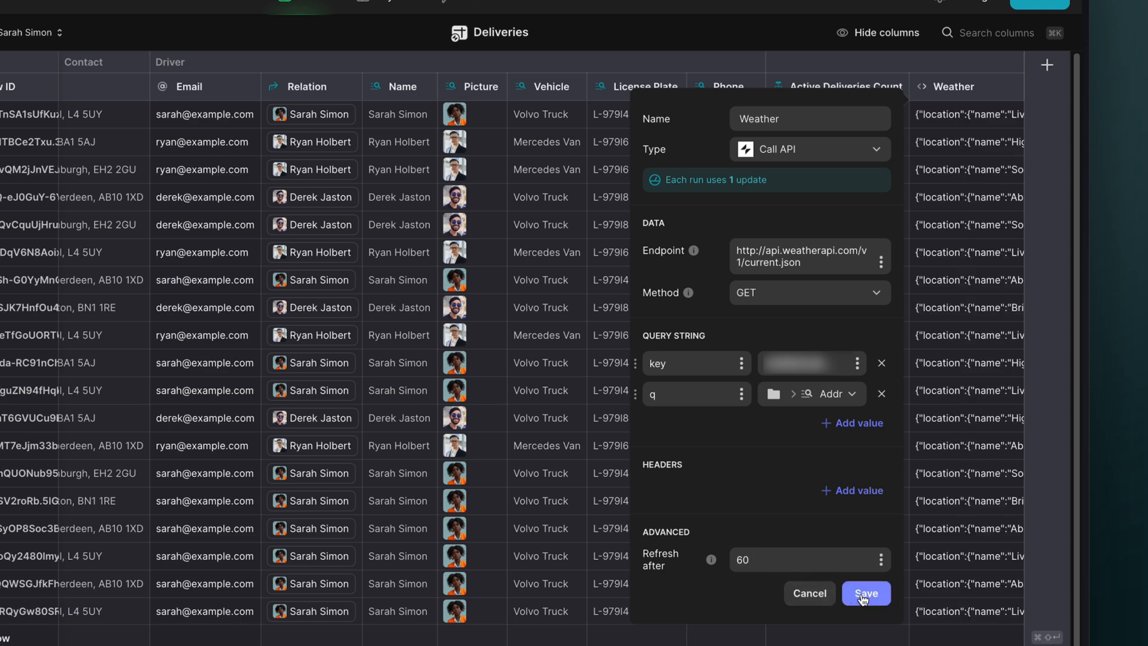
left_click(866, 593)
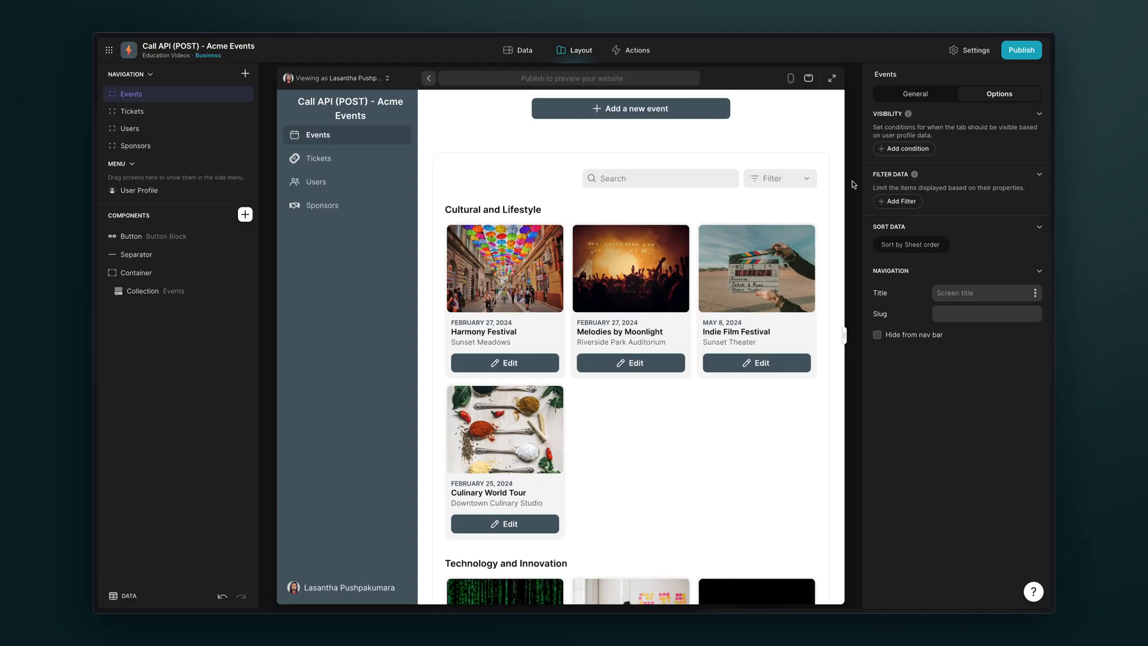
Step: Check the Events table data, then open the Event Manager app's Events screen
left_click(631, 108)
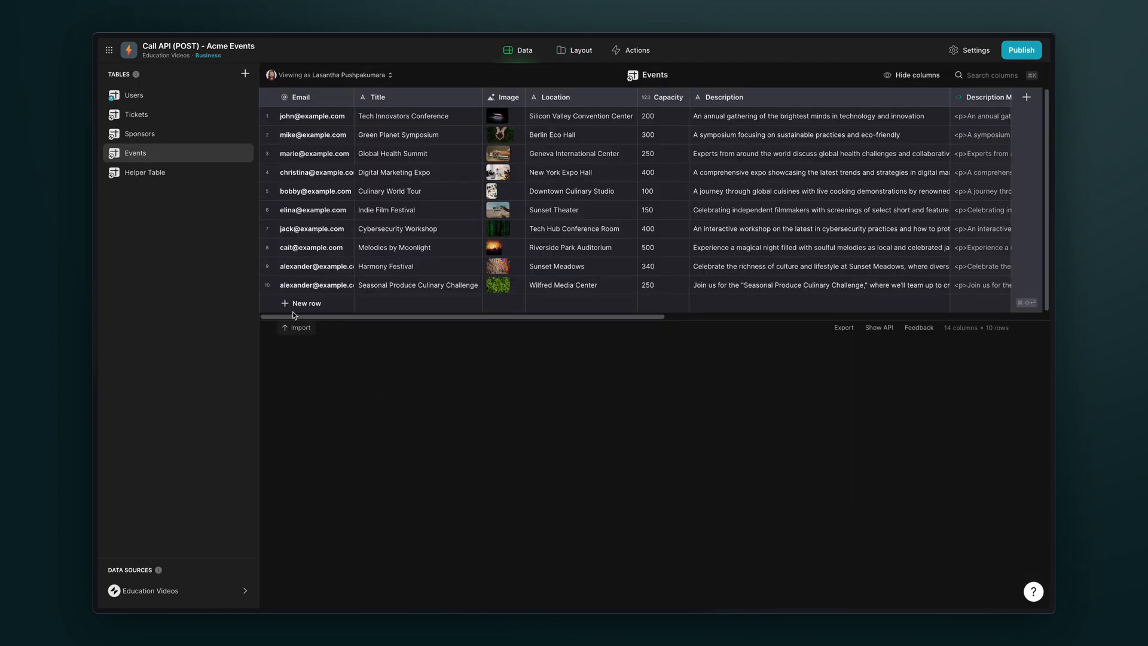
left_click(267, 284)
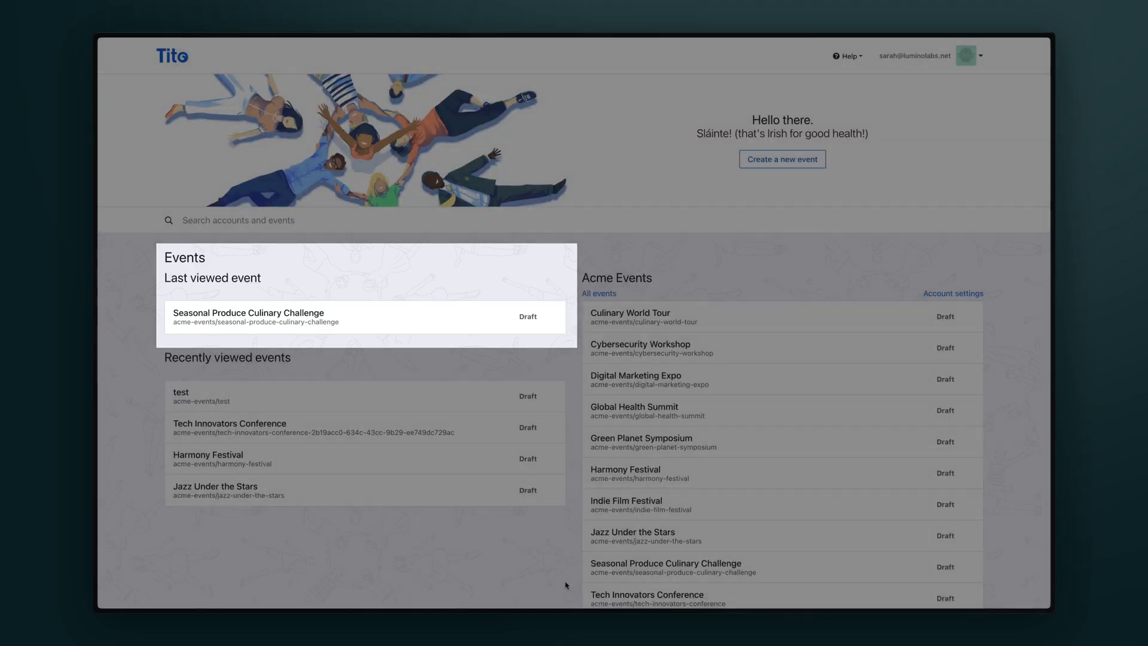
left_click(248, 313)
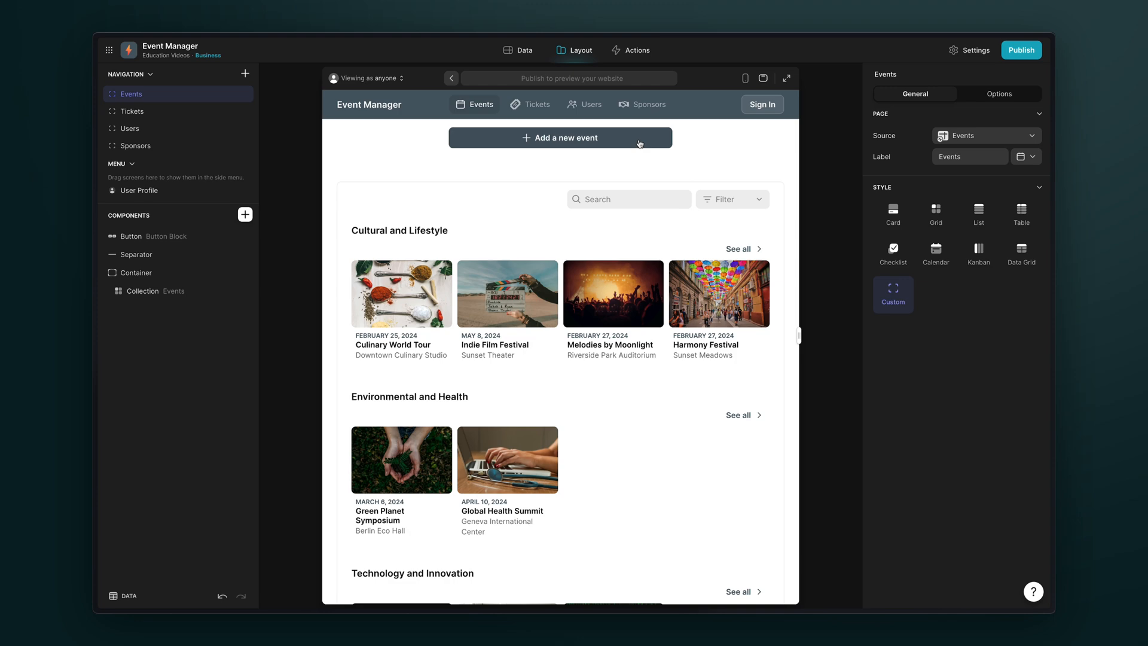
Step: Make the Add-a-new-event form's On Submit call the API, POSTing to Tito's acme-events endpoint
left_click(559, 138)
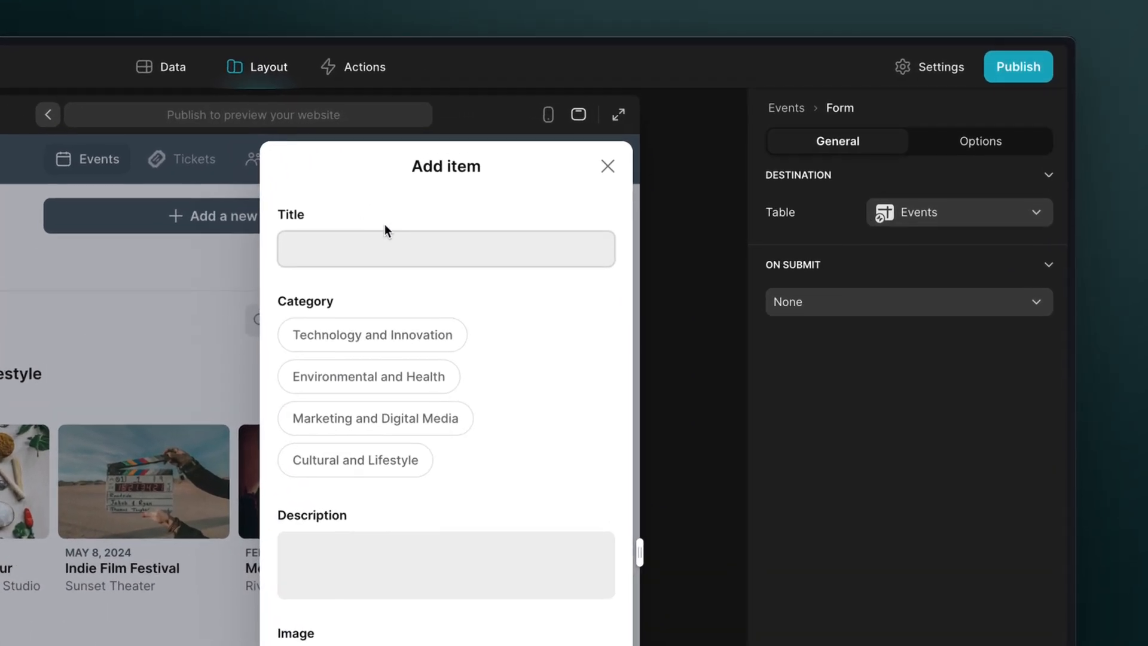
left_click(892, 302)
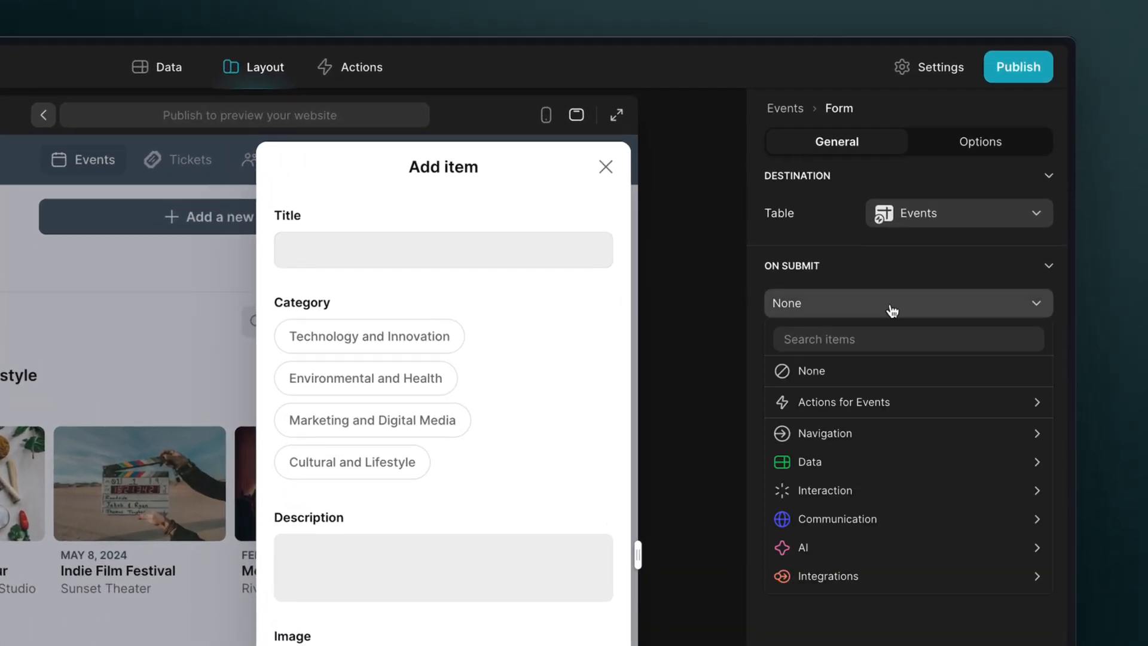
type("call")
type("https://api.tito.io/v3/acme-events/events")
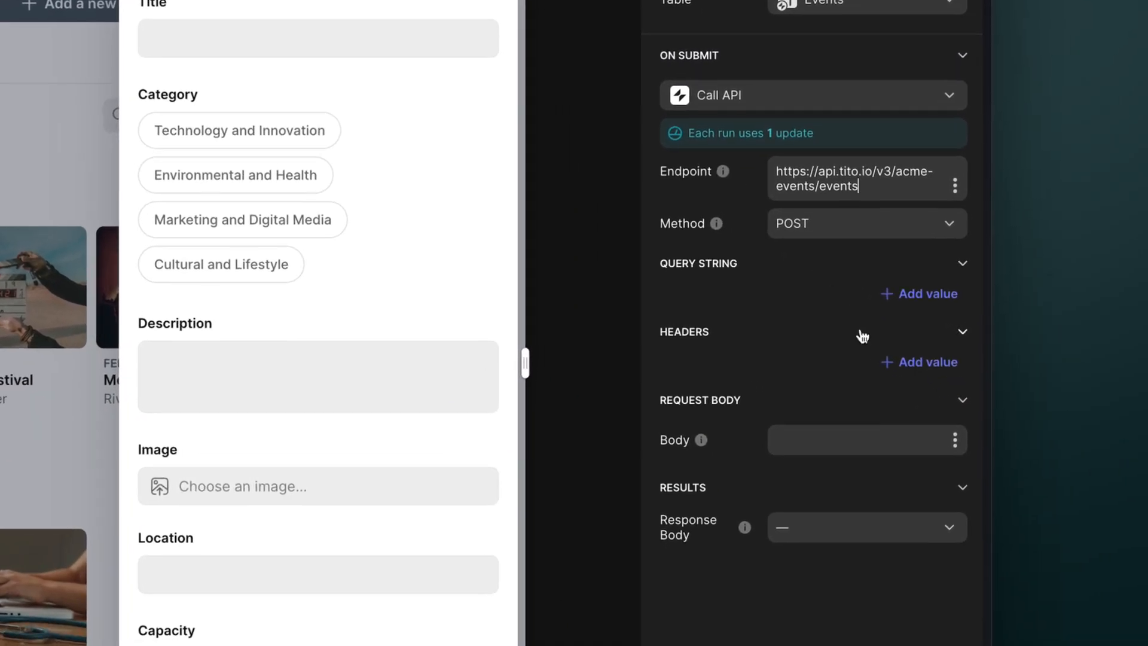
left_click(926, 362)
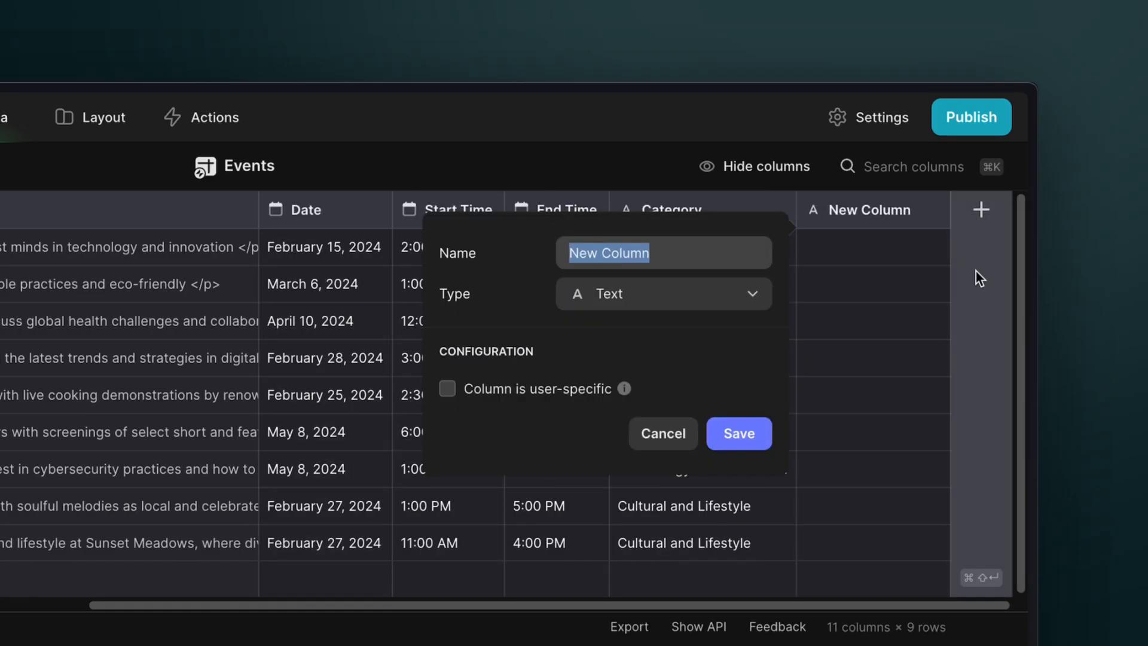
Step: Create a JSON Object column 'Payload' as the request body, and add a 'Response' column
type("Payload")
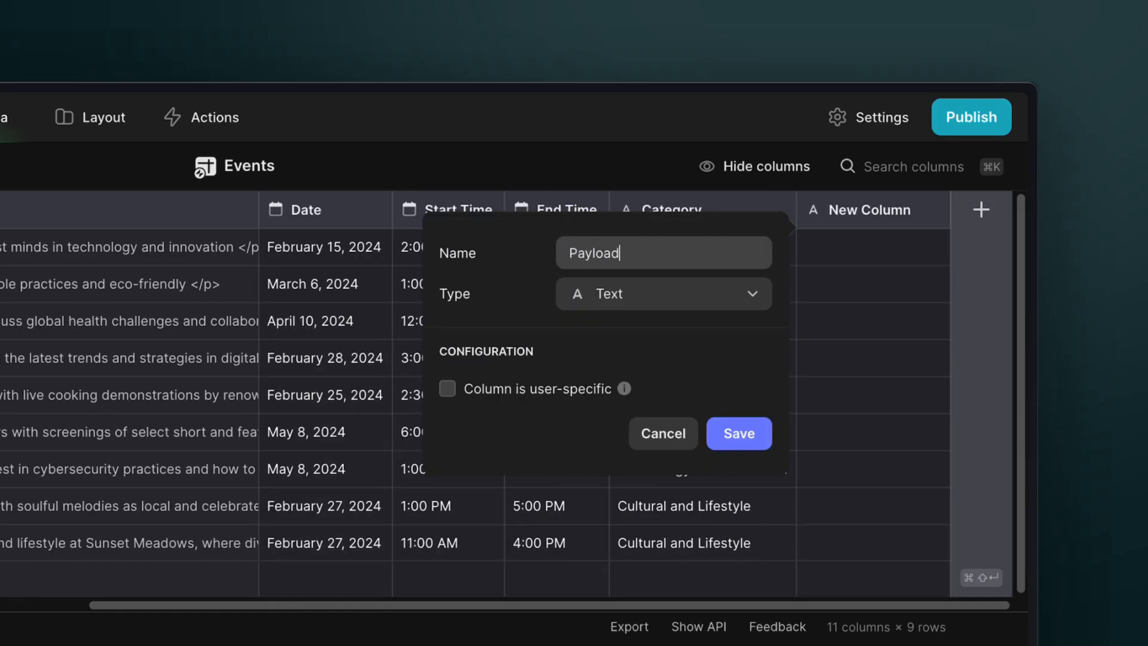
left_click(663, 294)
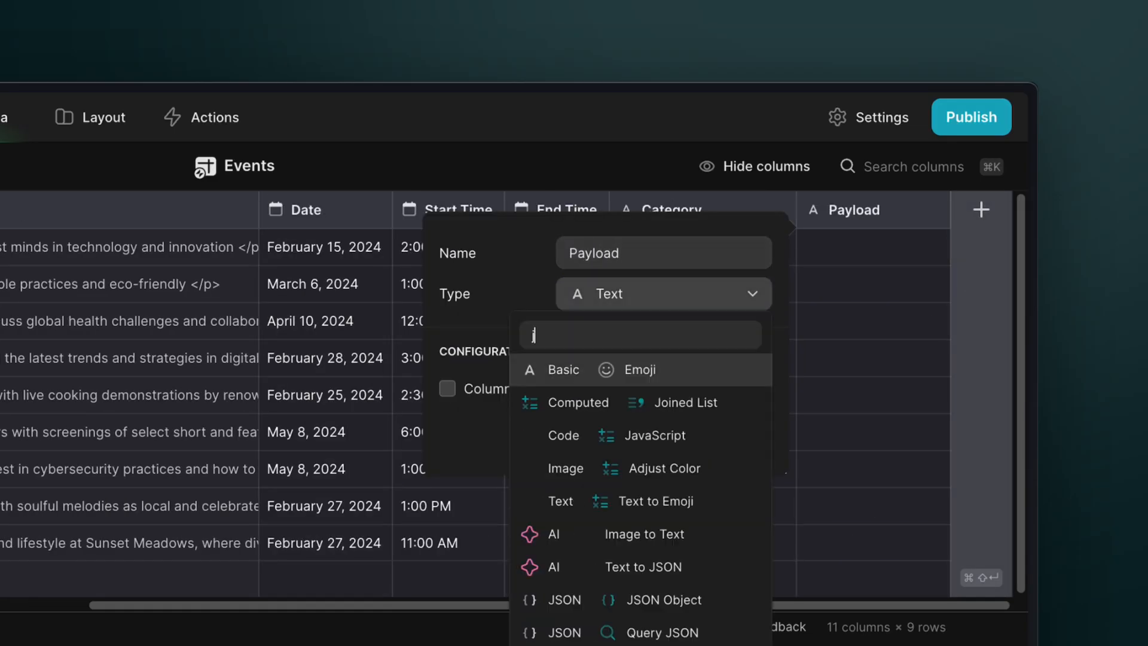
left_click(649, 599)
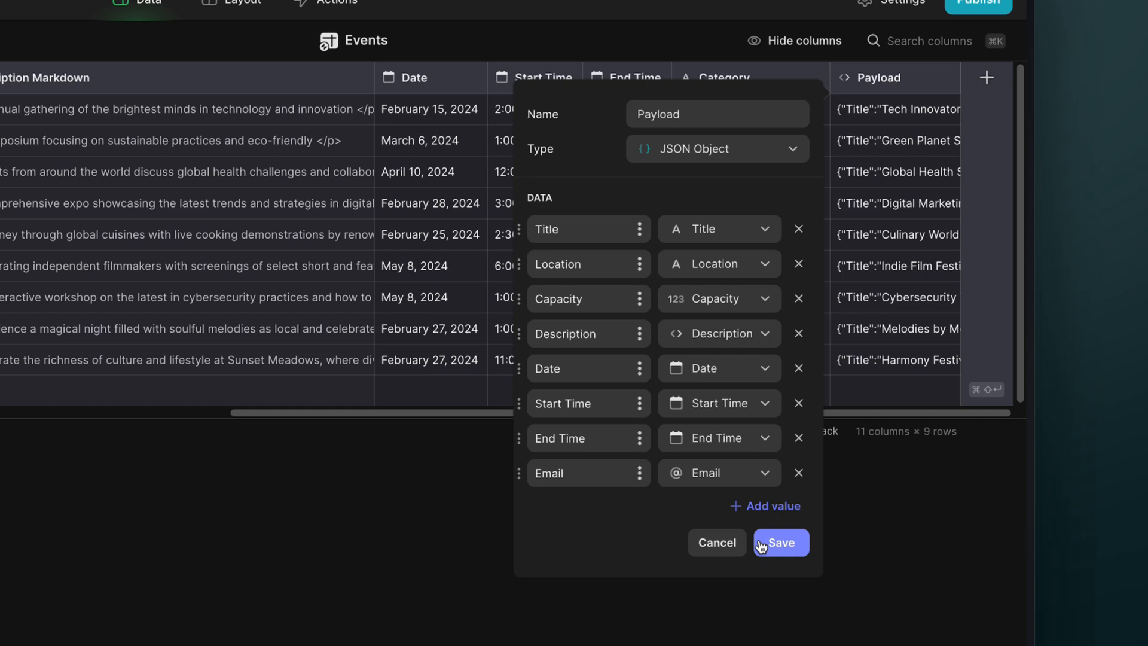
left_click(782, 542)
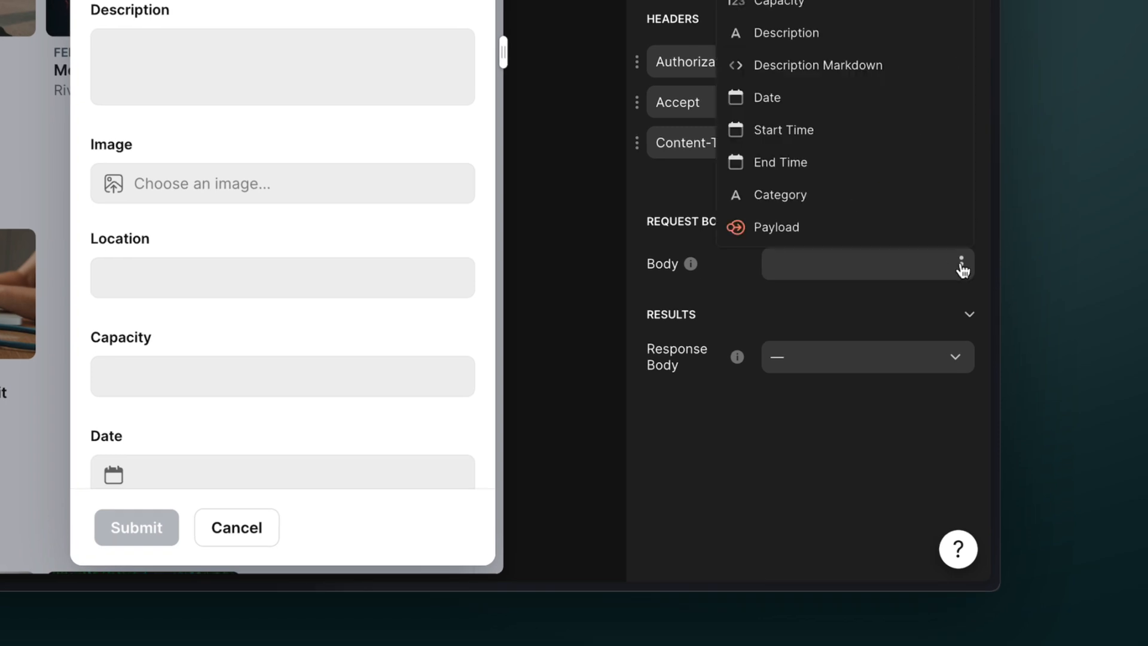
left_click(776, 227)
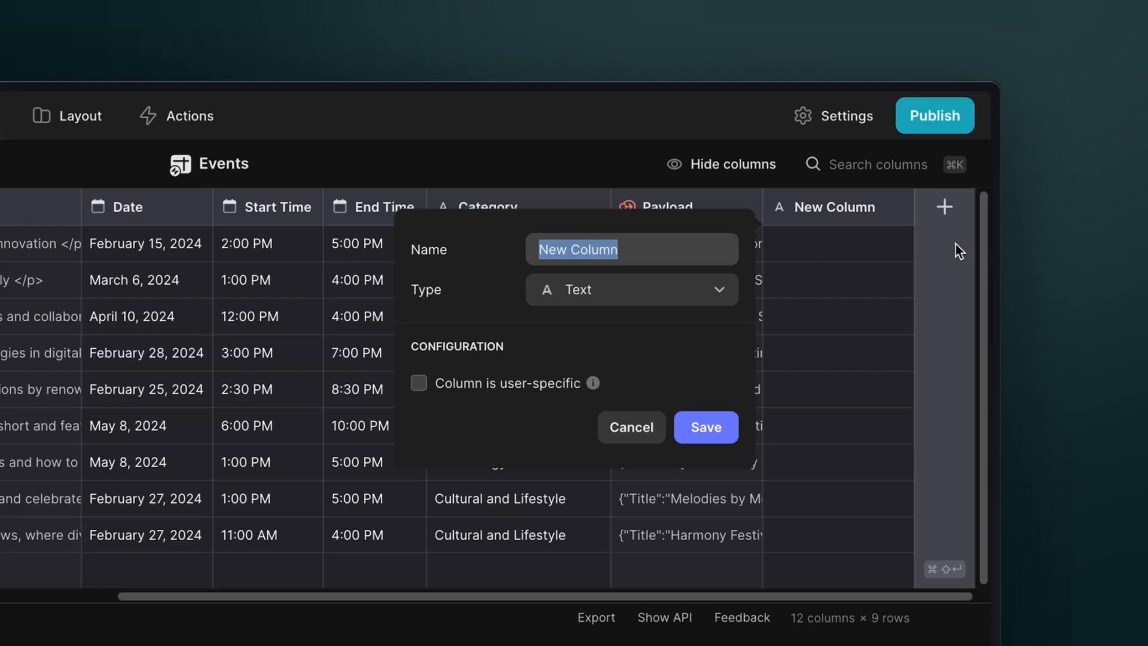
type("Response")
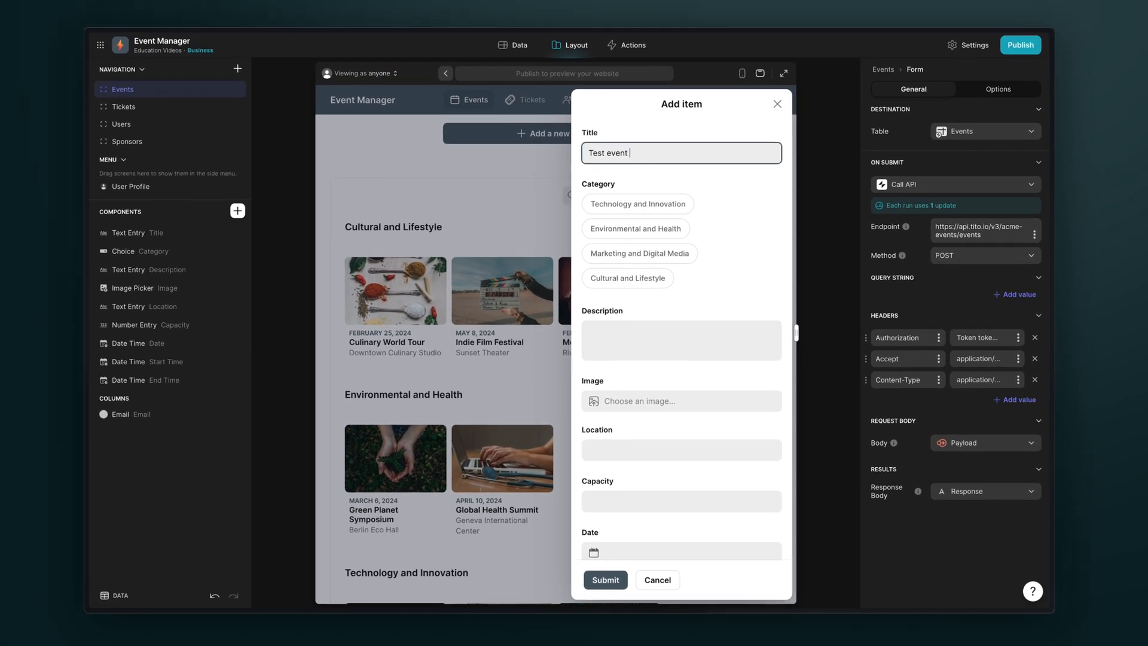
Step: Submit a 'Test' event and check its Tito response in the Events table
type("Test")
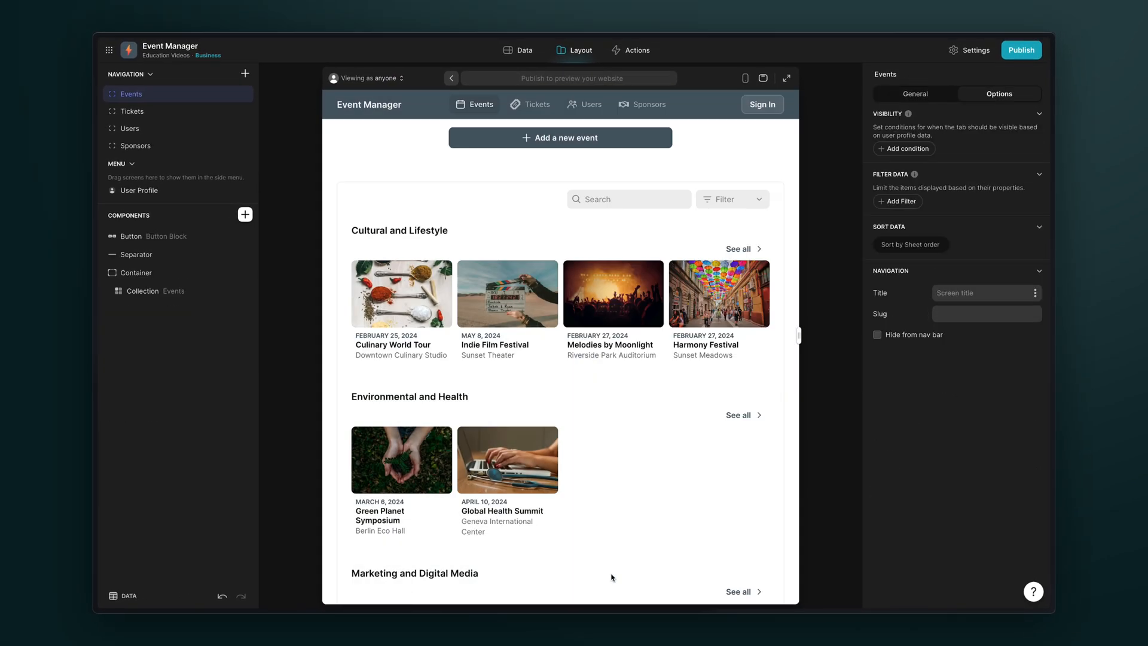
left_click(524, 51)
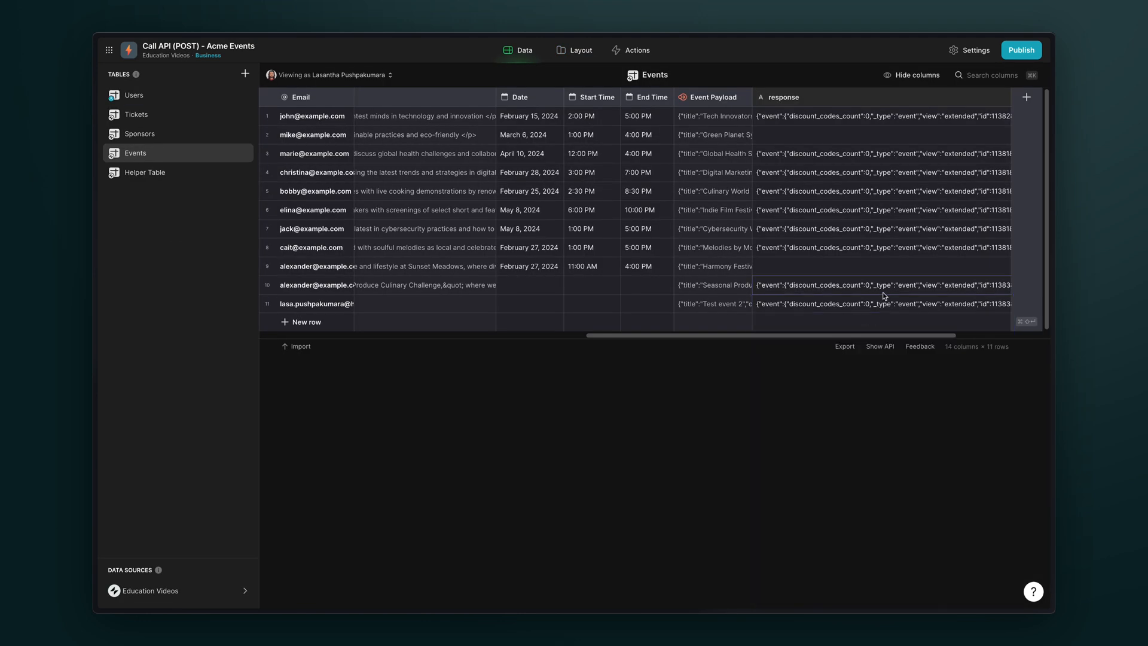
scroll("right", 3)
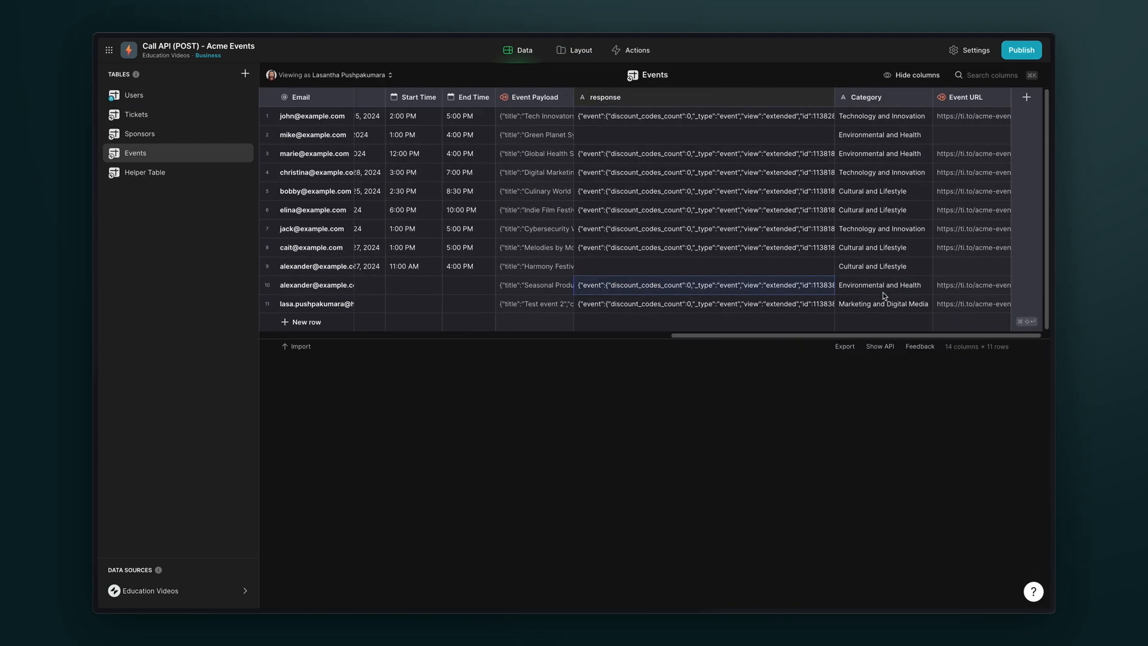
left_click(998, 97)
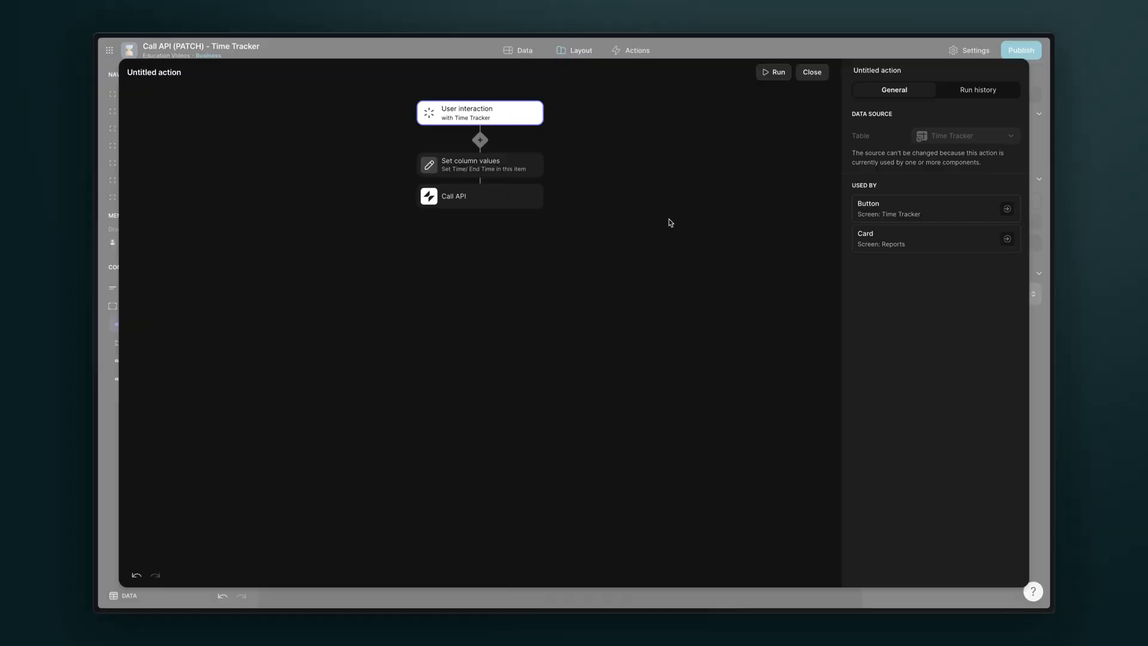
Step: Clock out to stop the running First round designs timer in Clockify
left_click(472, 196)
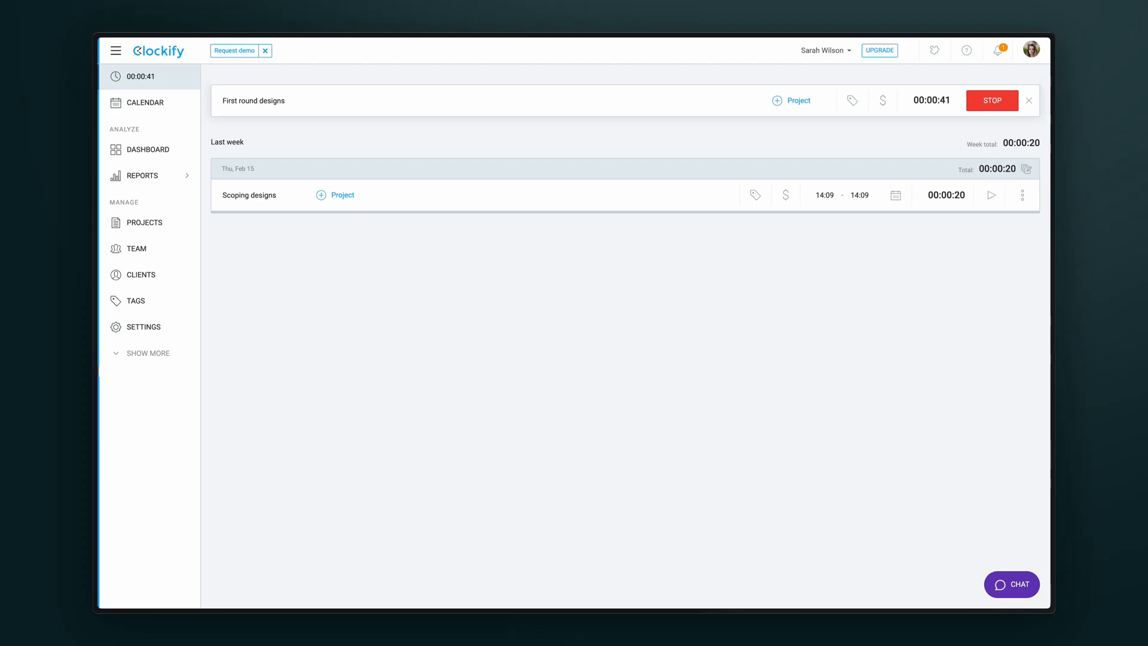
left_click(991, 100)
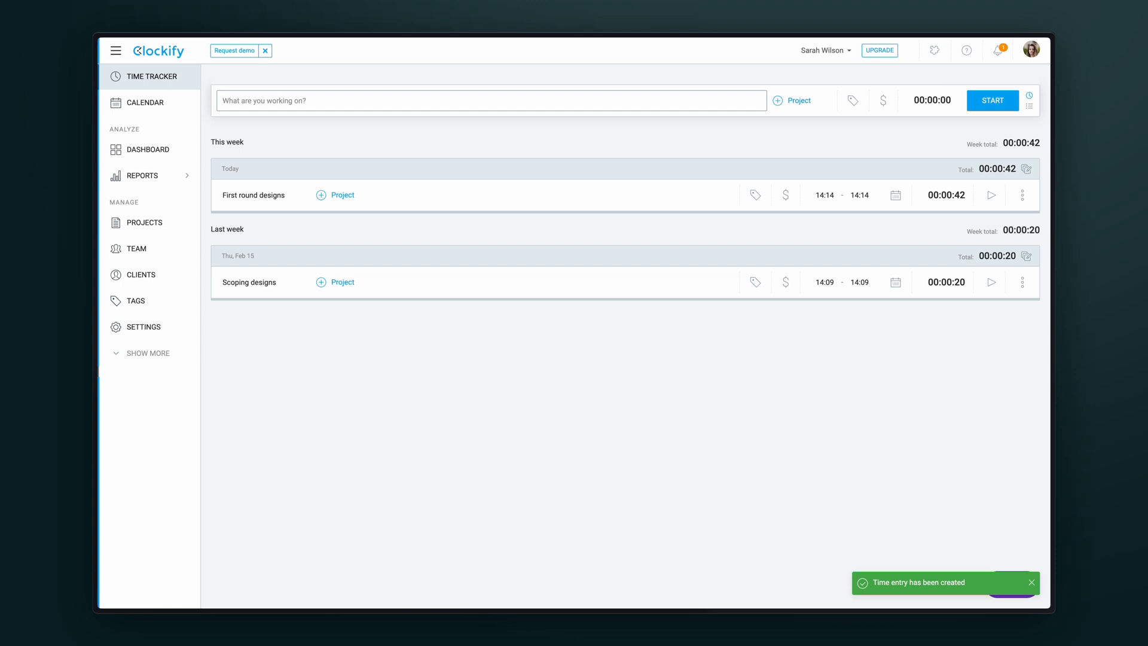